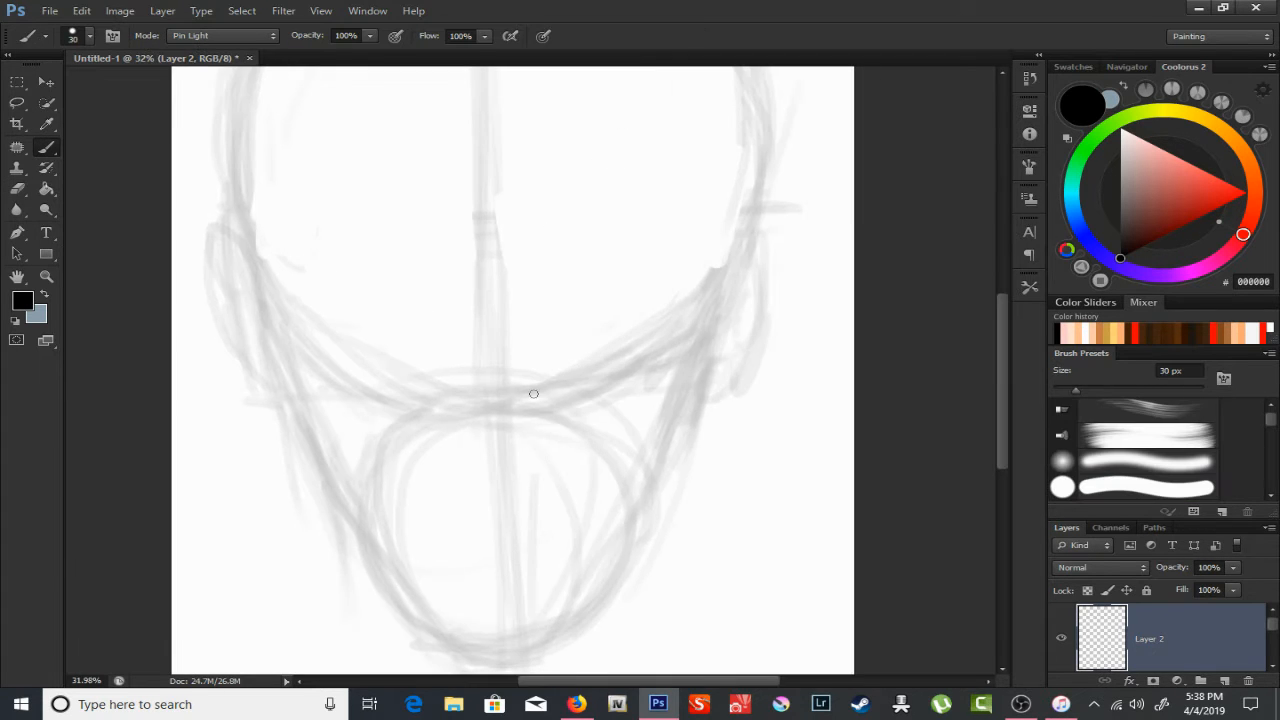
Stroke darker brow and cheekbone lines on both sides with the 30 px Pin Light brush.
{"action": "left_click_drag", "start_coordinate": [534, 394], "coordinate": [655, 392]}
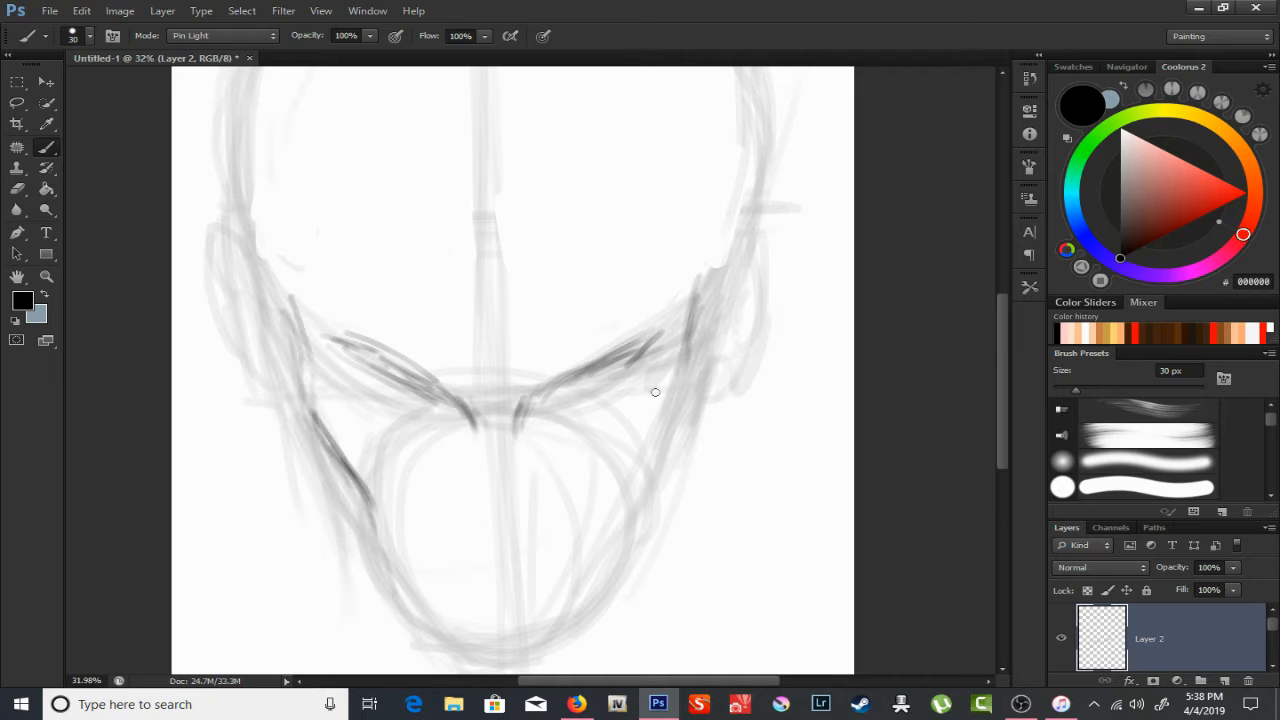
{"action": "left_click_drag", "start_coordinate": [655, 391], "coordinate": [470, 535]}
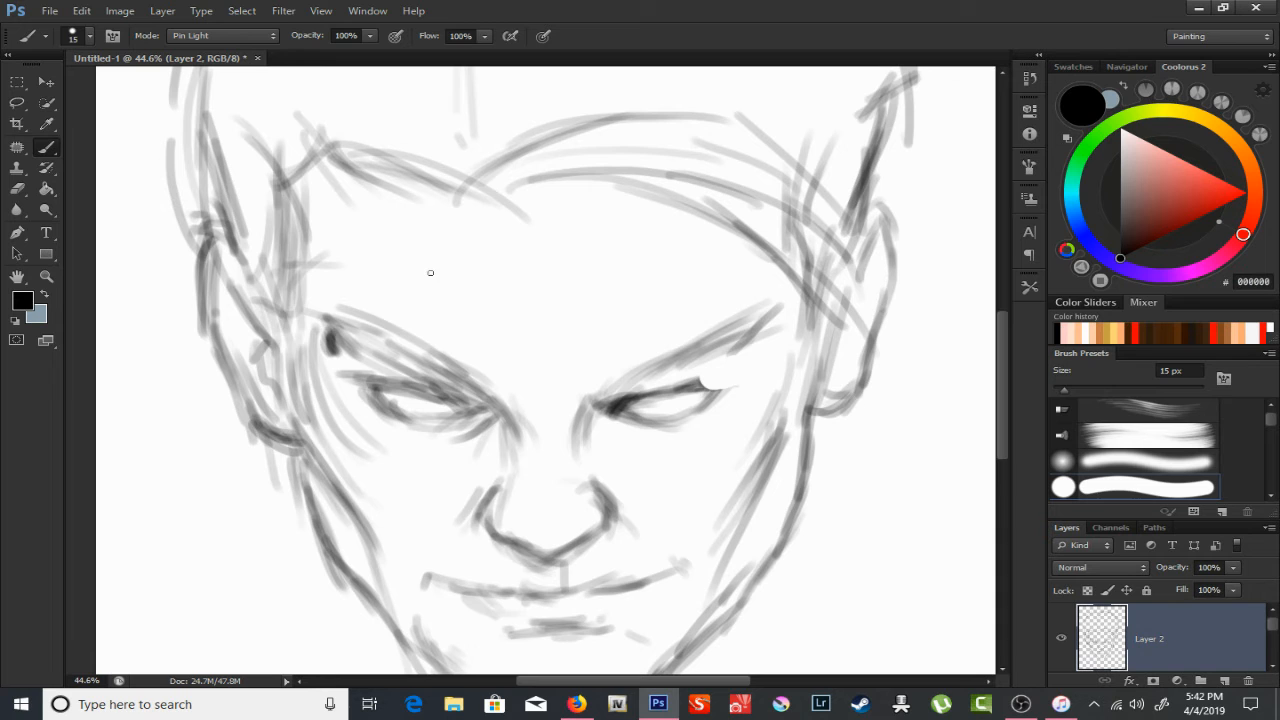
Sketch lines defining the scowling features, then pick a shading brush from the Brush Preset picker.
{"action": "left_click_drag", "start_coordinate": [555, 390], "coordinate": [705, 405]}
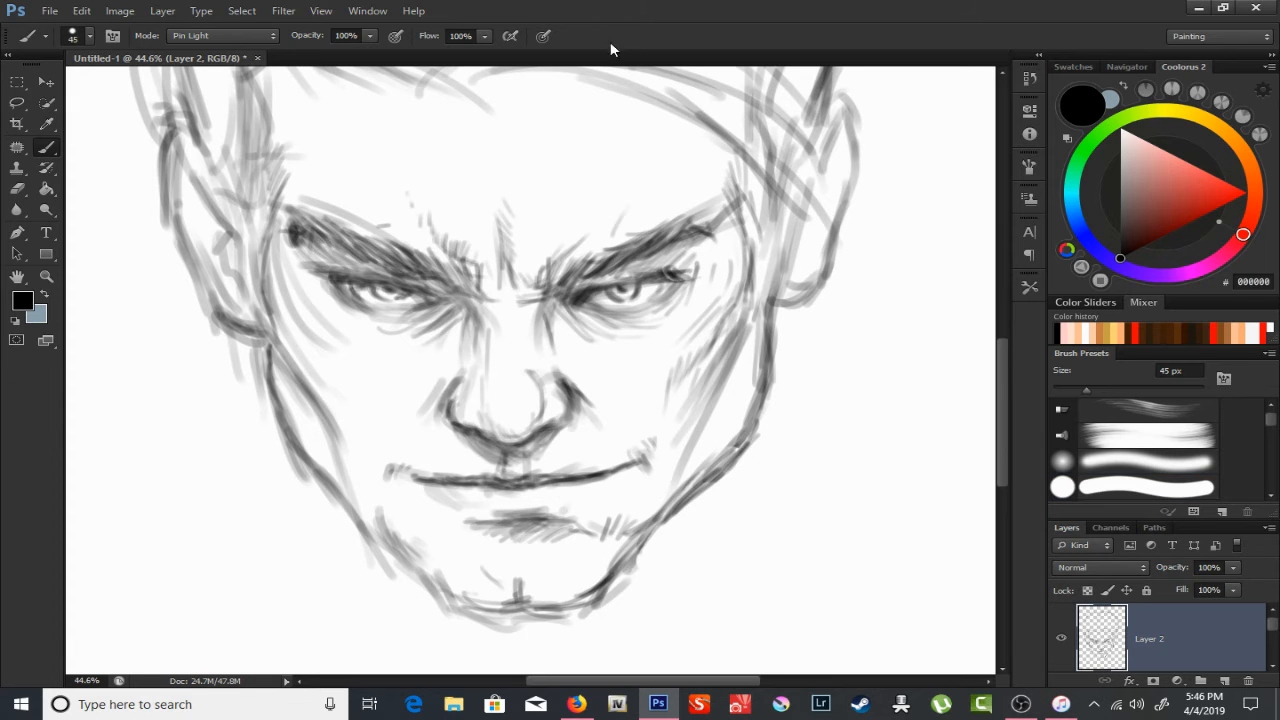
{"action": "left_click", "coordinate": [90, 35]}
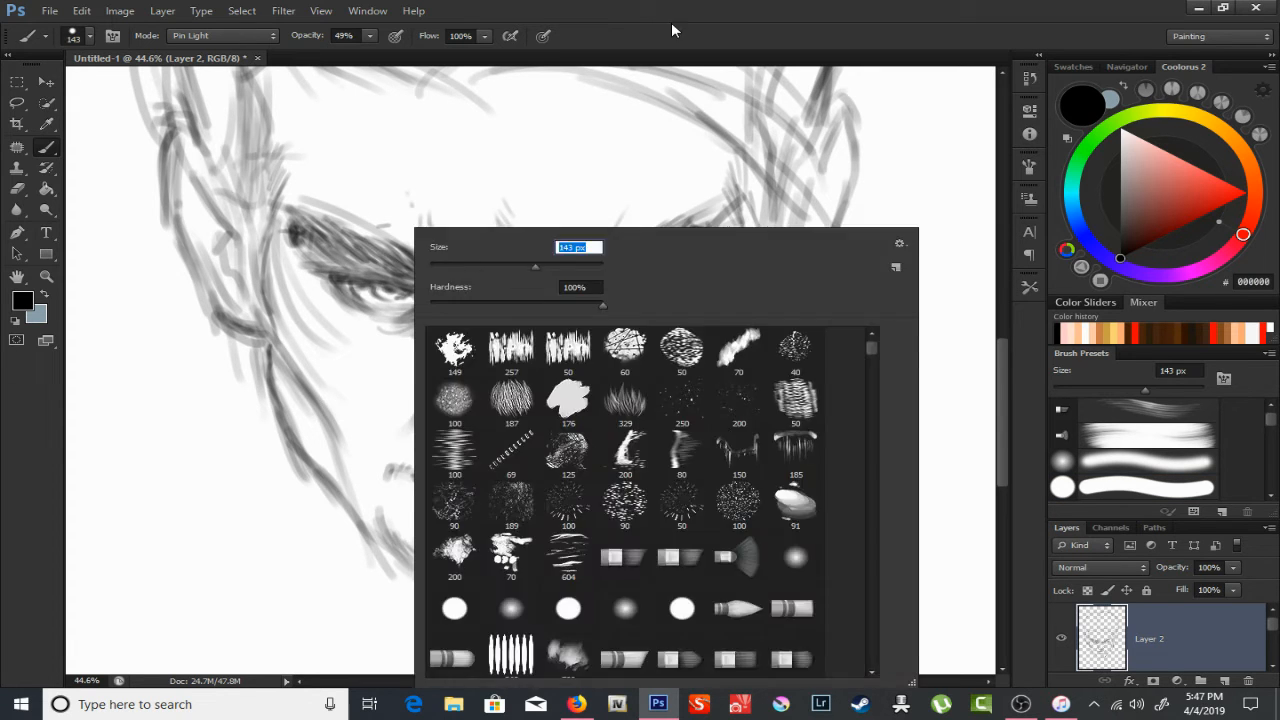
{"action": "left_click", "coordinate": [635, 315]}
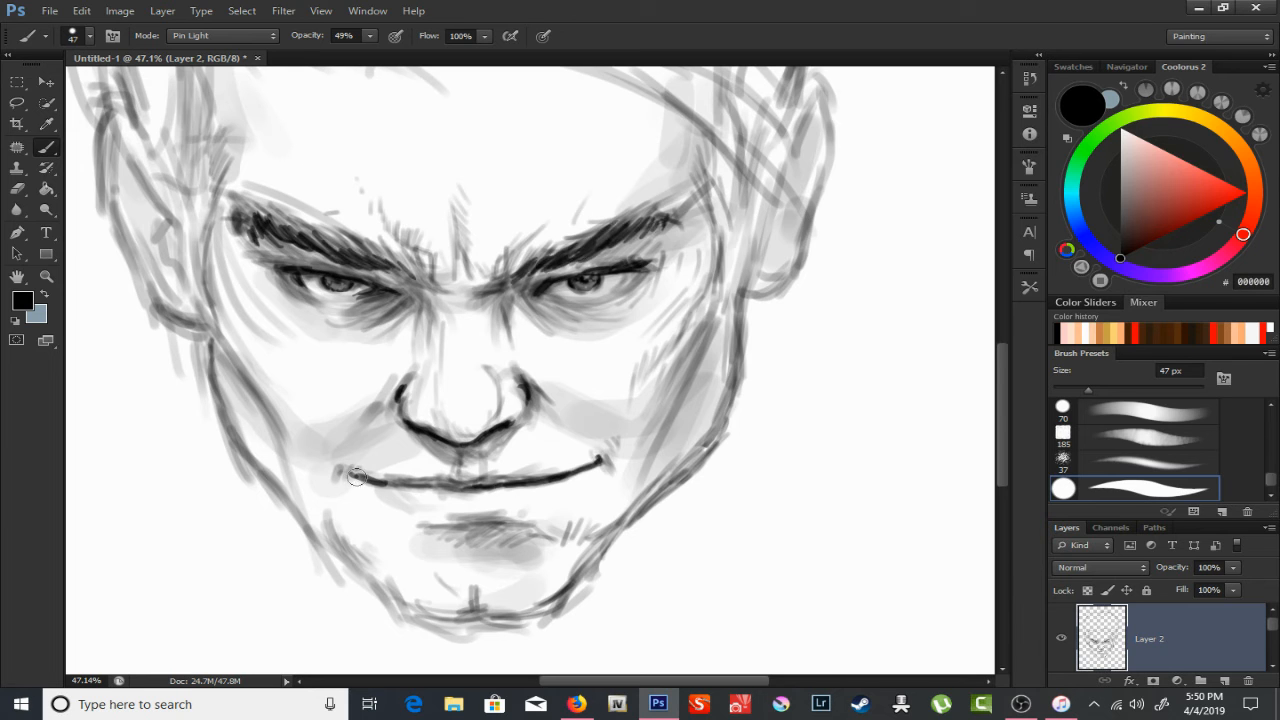
Shade the mouth corner, cheek and eye socket beside the nose bridge with a soft gray brush.
{"action": "left_click_drag", "start_coordinate": [357, 477], "coordinate": [390, 288]}
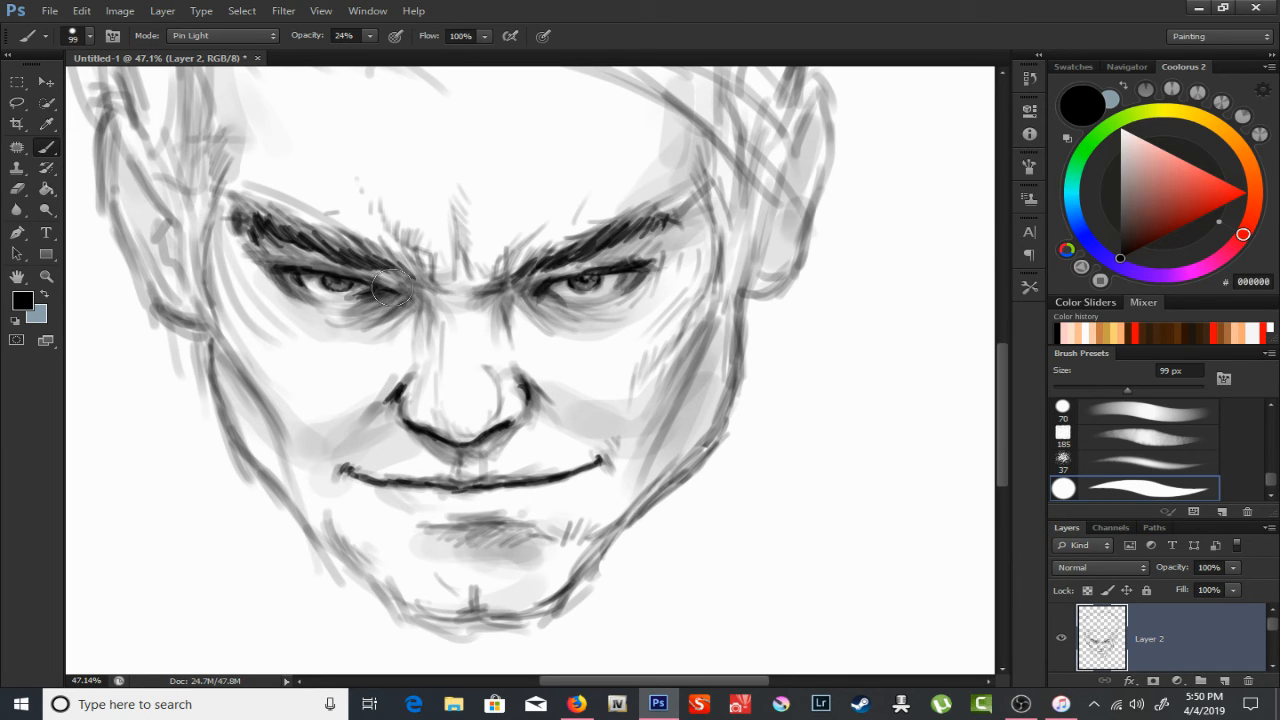
{"action": "left_click_drag", "start_coordinate": [390, 290], "coordinate": [408, 388]}
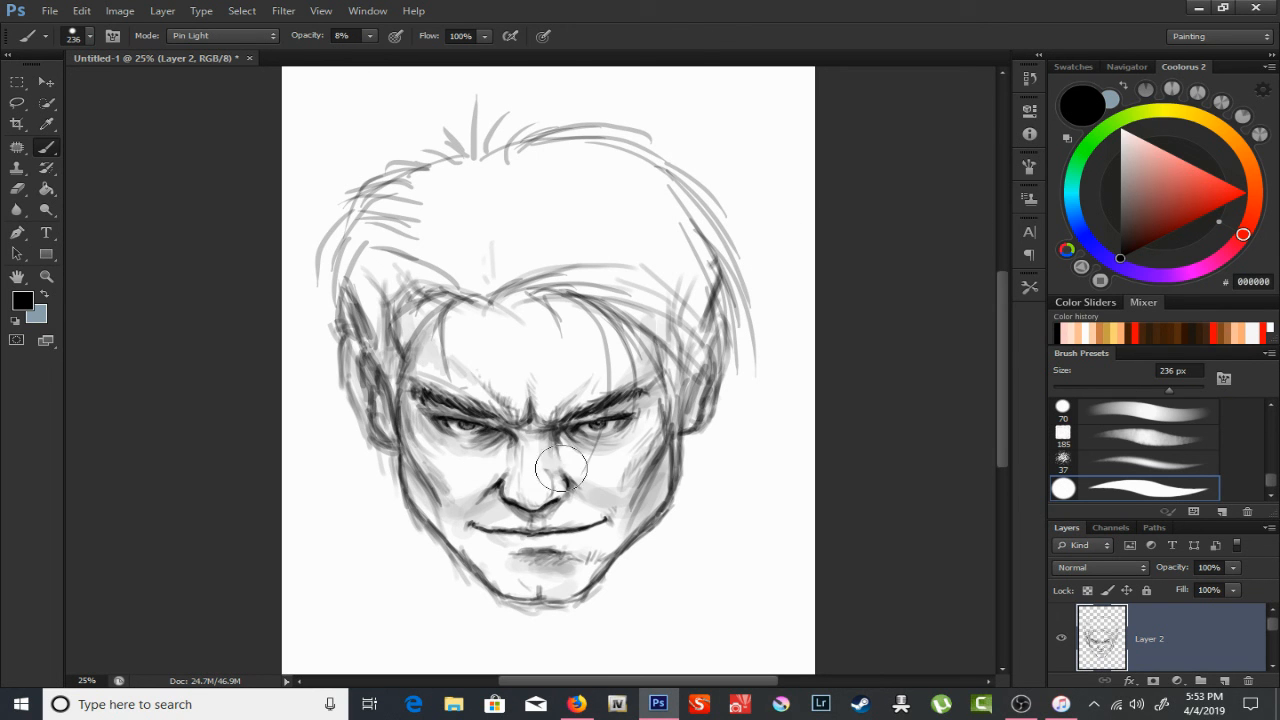
Lightly tone the nose area with the 236 px brush at 8% opacity.
{"action": "left_click_drag", "start_coordinate": [560, 470], "coordinate": [535, 515]}
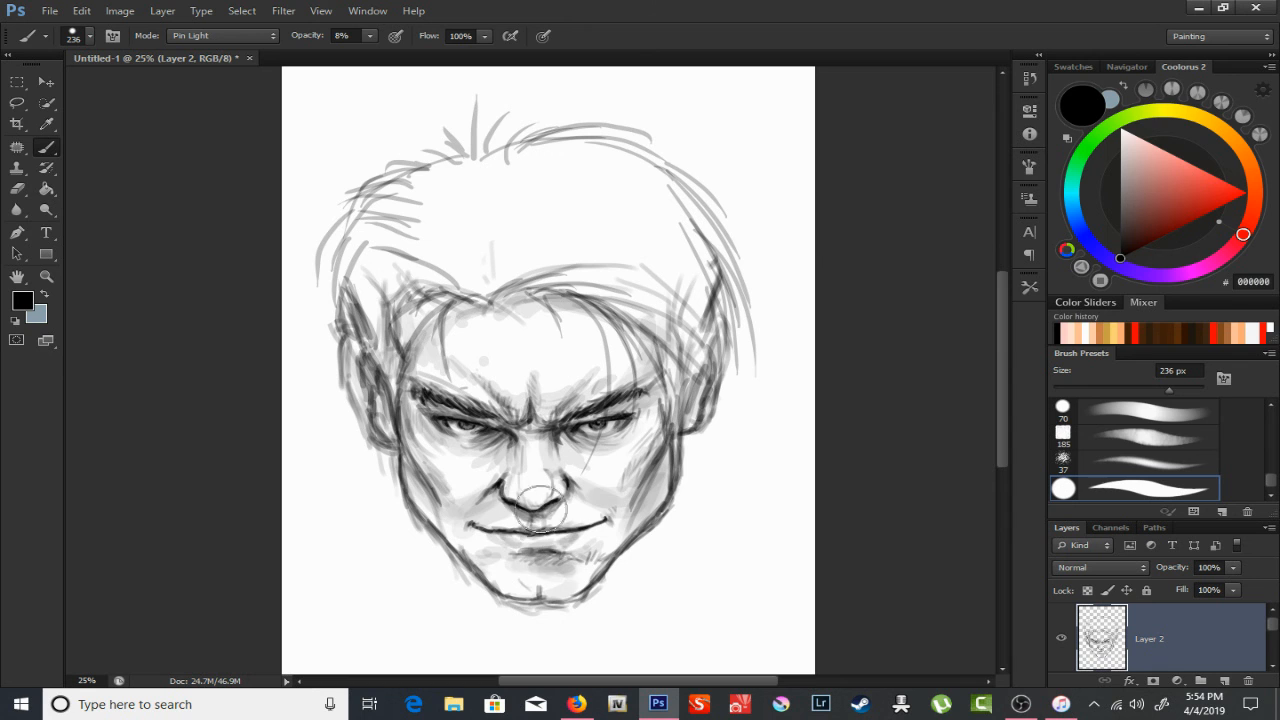